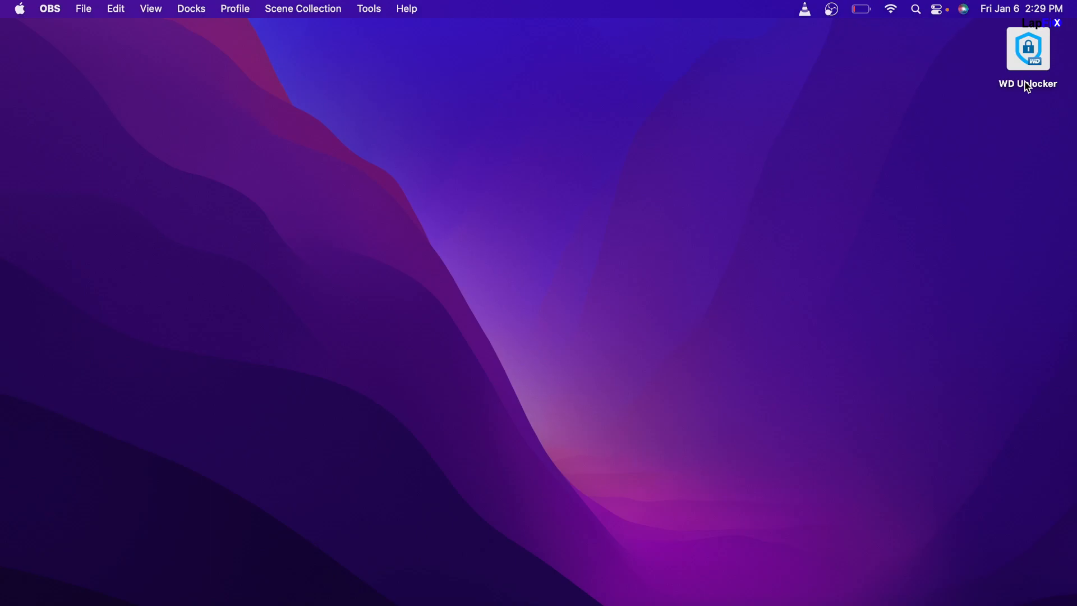
{"action": "mouse_move", "coordinate": [1029, 56]}
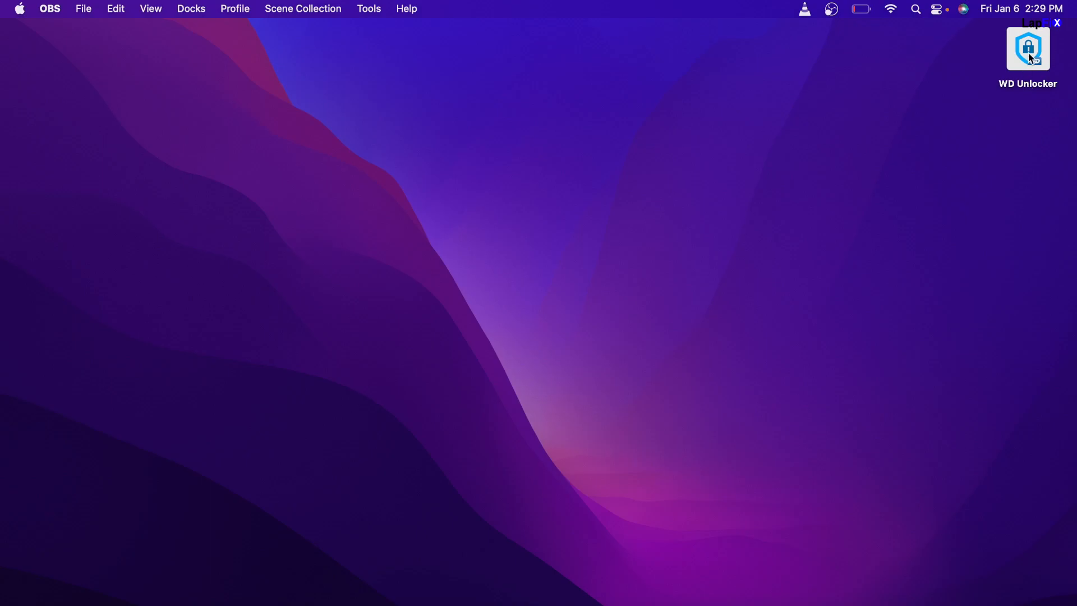
Open the WD Unlocker disc and select the WD Drive Unlock app
{"action": "double_click", "coordinate": [1028, 48]}
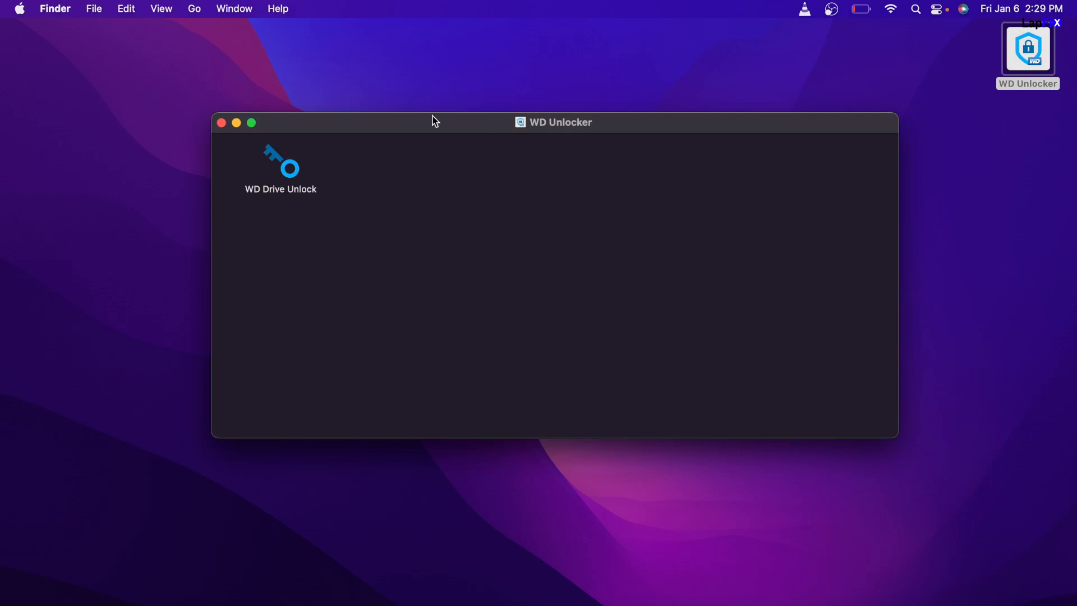
{"action": "left_click", "coordinate": [280, 163]}
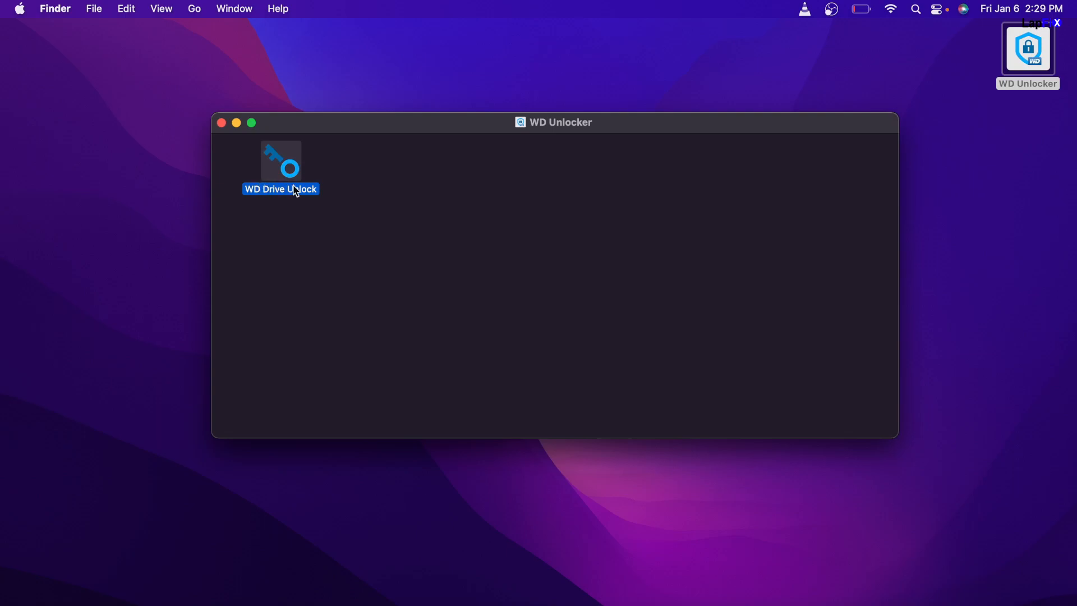
{"action": "mouse_move", "coordinate": [433, 214]}
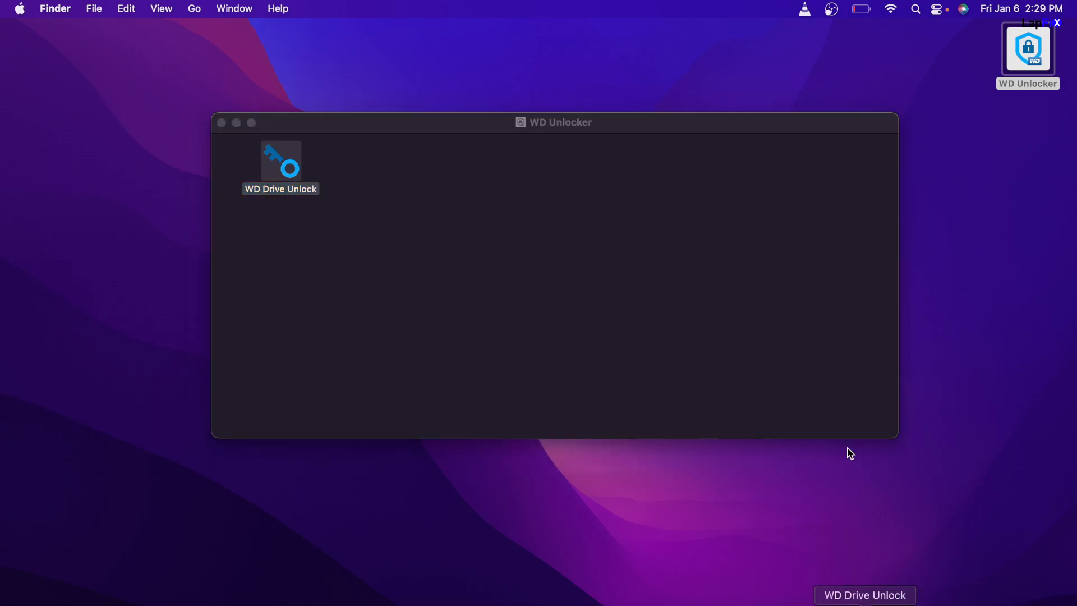
Launch WD Drive Unlock so the 4.0 TB My Passport drive reports unlocked
{"action": "double_click", "coordinate": [281, 163]}
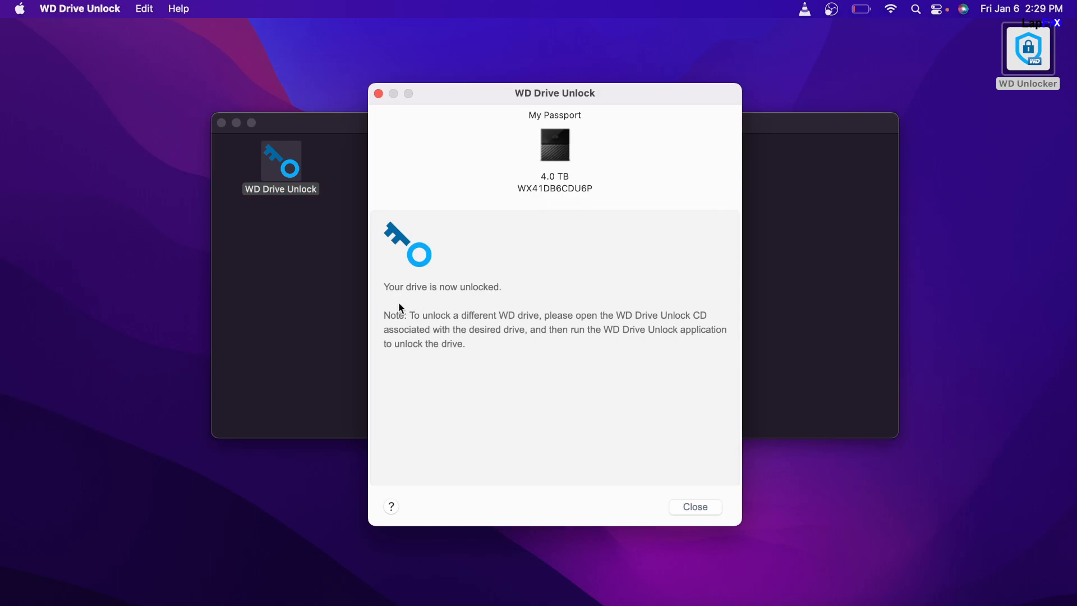
{"action": "mouse_move", "coordinate": [555, 217]}
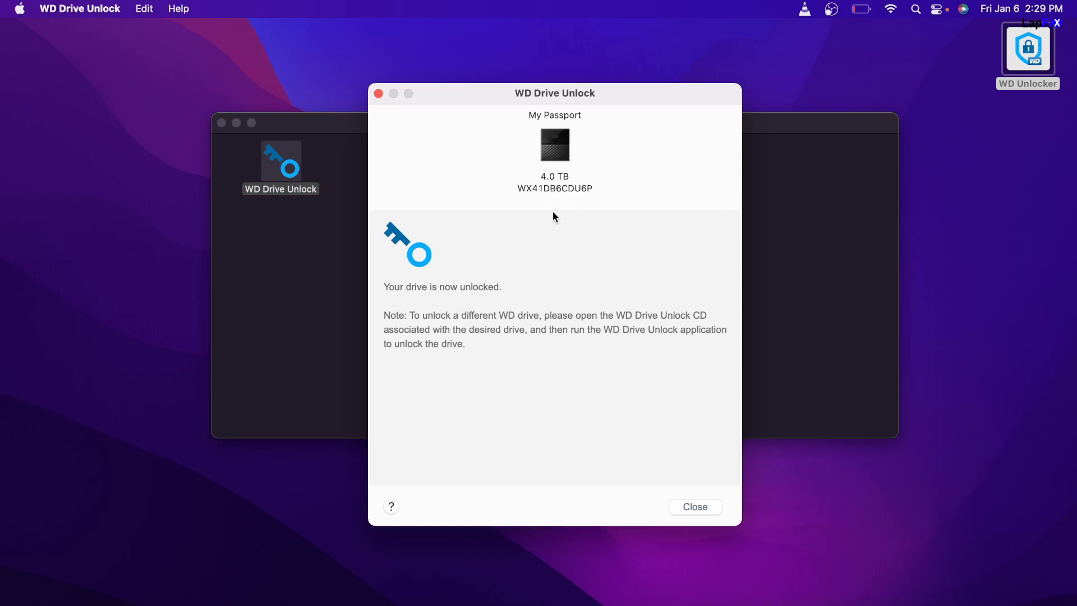
{"action": "mouse_move", "coordinate": [571, 307]}
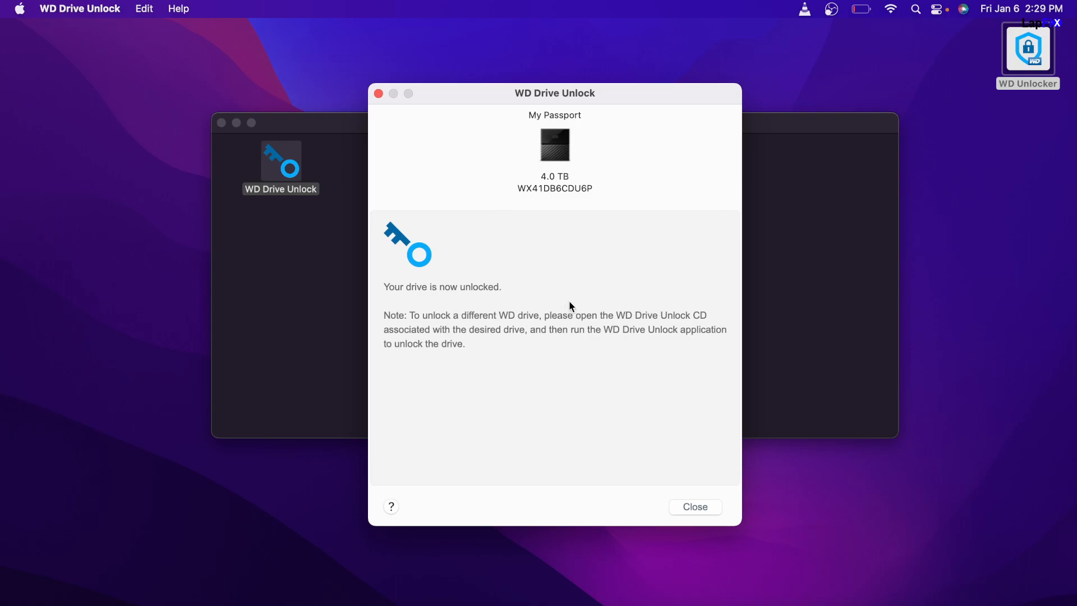
{"action": "mouse_move", "coordinate": [835, 290]}
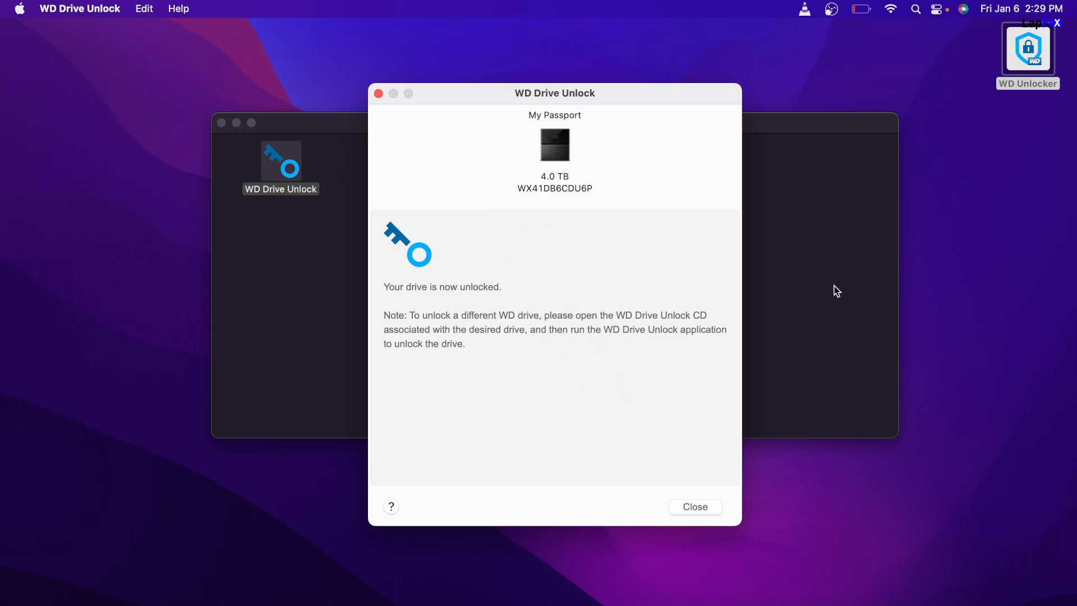
{"action": "mouse_move", "coordinate": [977, 176]}
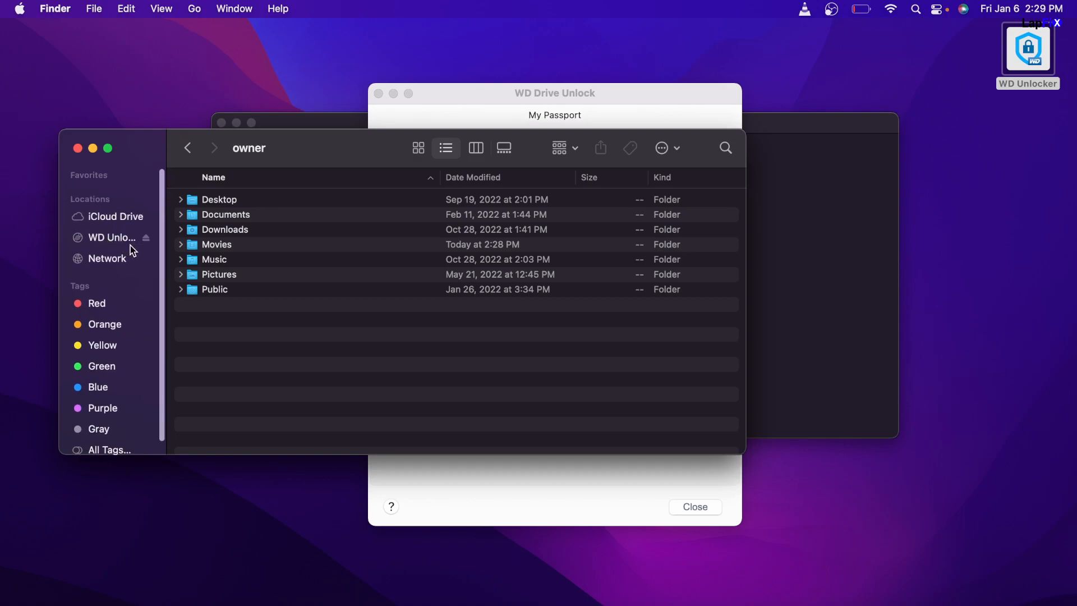
{"action": "mouse_move", "coordinate": [338, 181]}
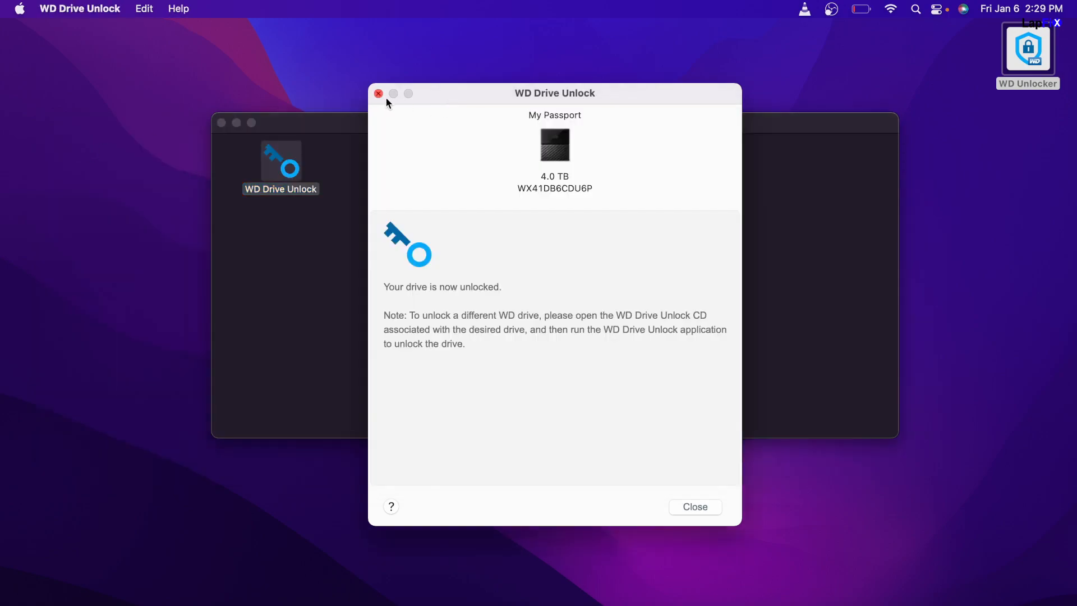
Close the WD Drive Unlock window and launch Disk Utility from Launchpad
{"action": "left_click", "coordinate": [378, 94]}
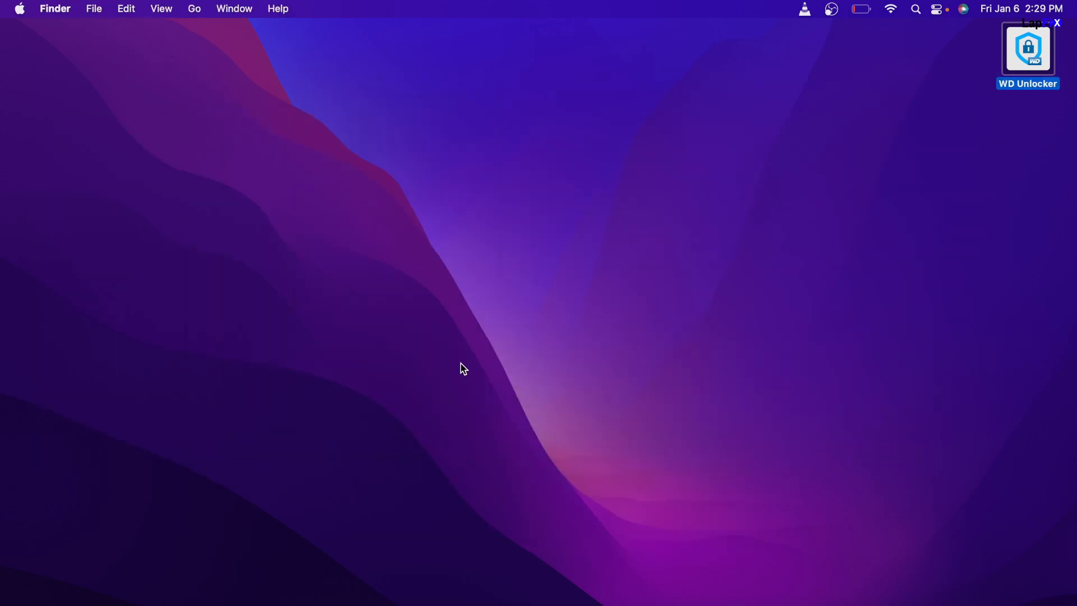
{"action": "mouse_move", "coordinate": [130, 600]}
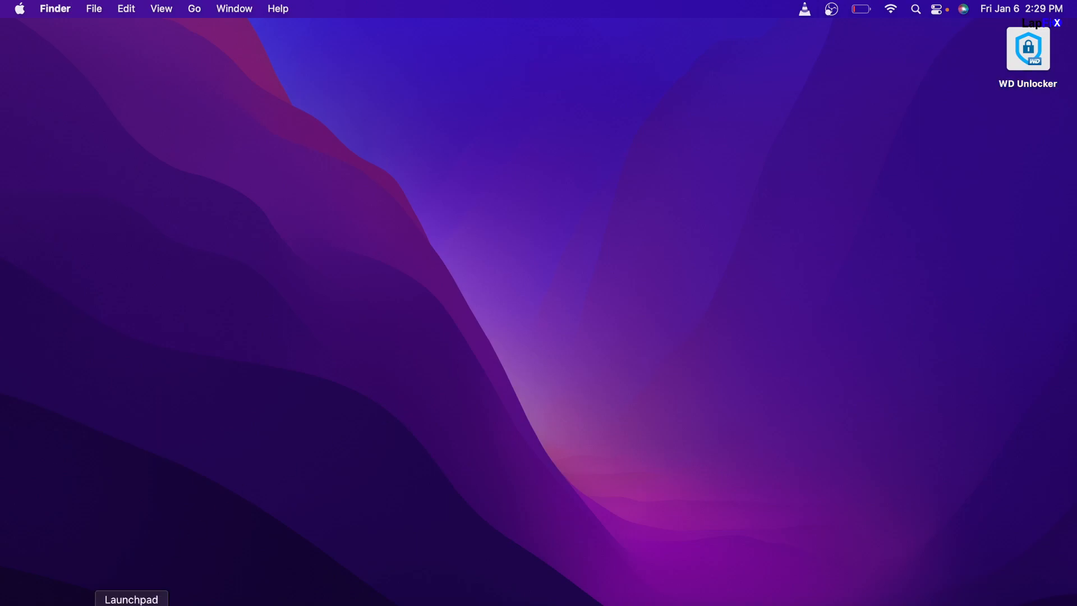
{"action": "left_click", "coordinate": [133, 598]}
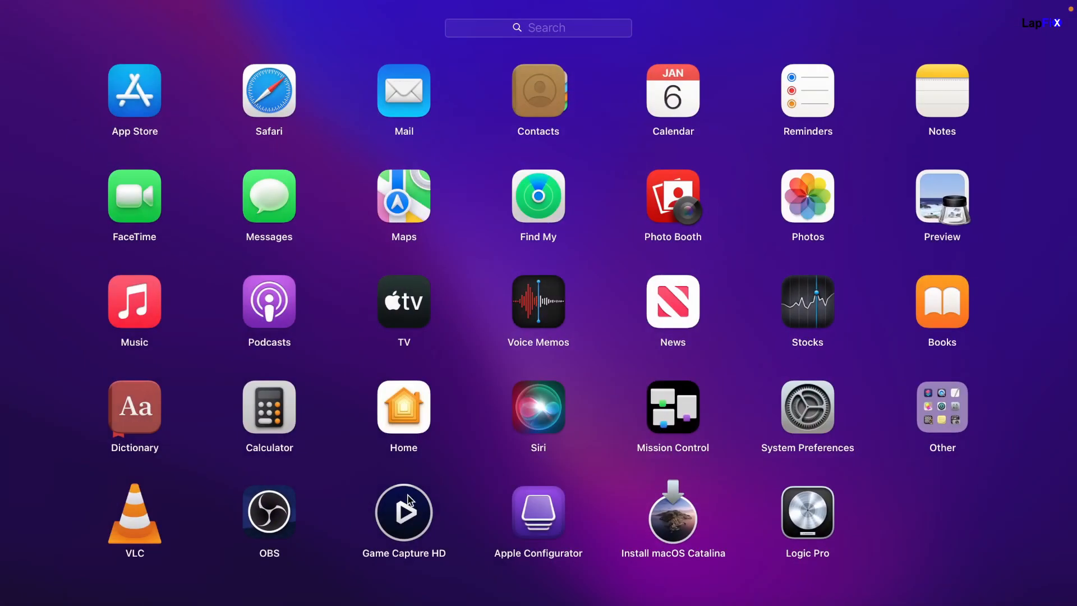
{"action": "mouse_move", "coordinate": [694, 210]}
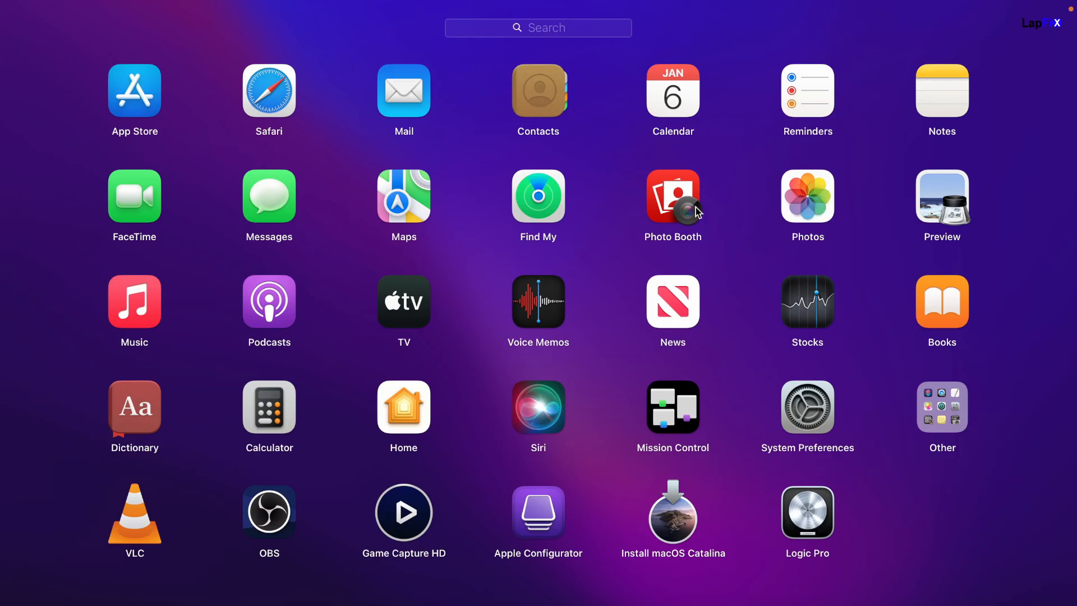
{"action": "left_click", "coordinate": [942, 407]}
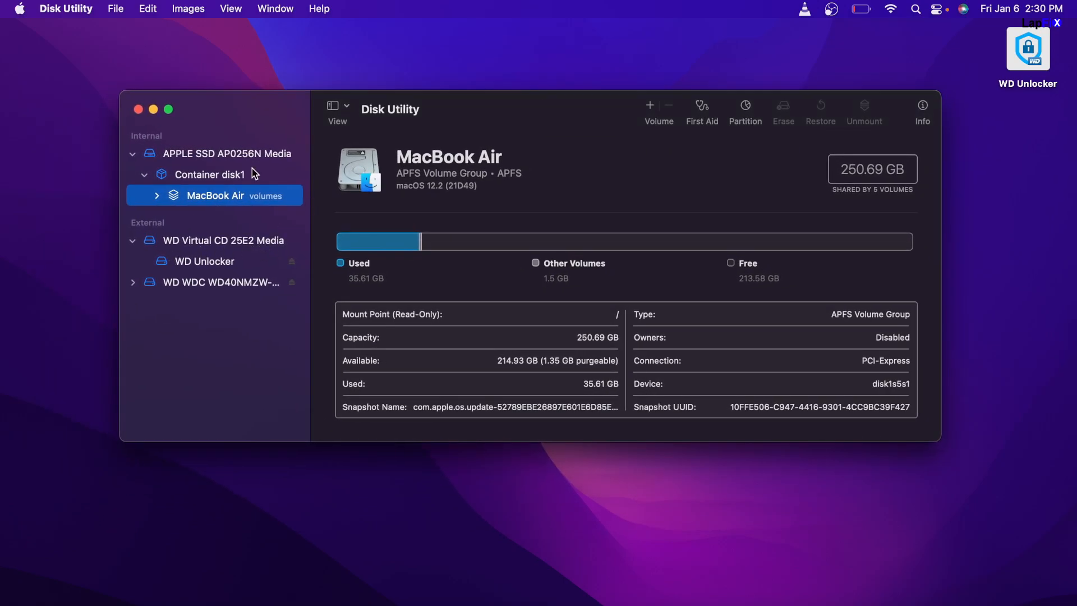
{"action": "mouse_move", "coordinate": [195, 290]}
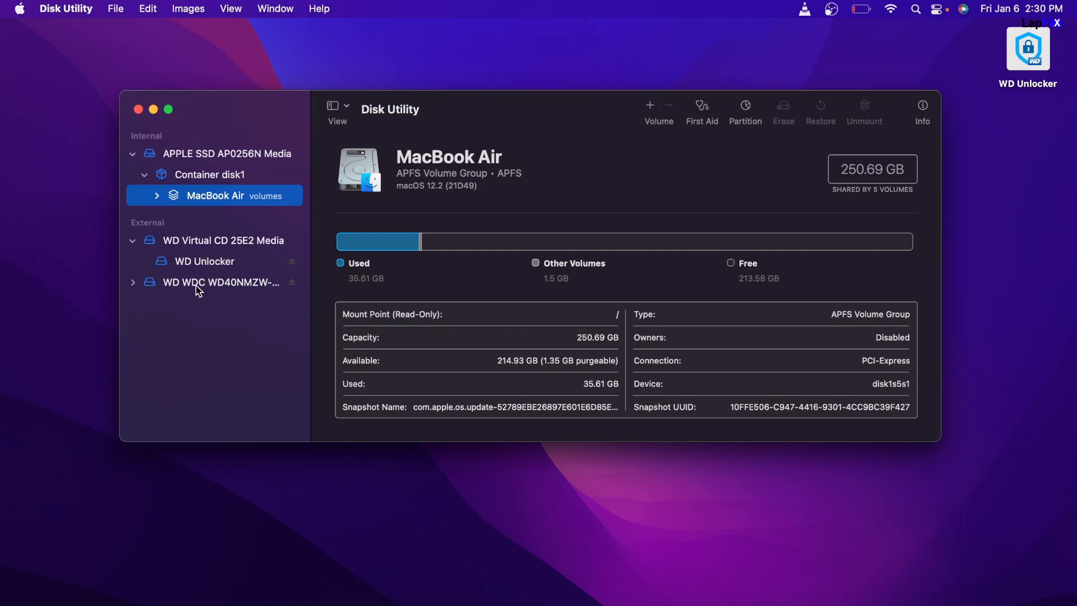
Expand the WD WDC disk and select its unmounted Nick's Photos volume
{"action": "left_click", "coordinate": [209, 282]}
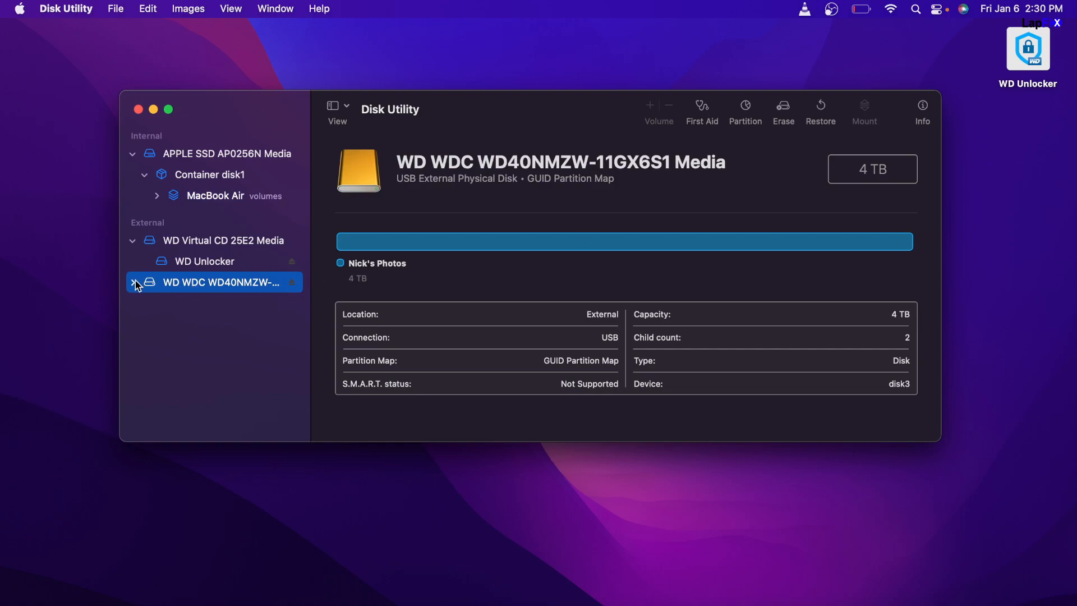
{"action": "left_click", "coordinate": [133, 282]}
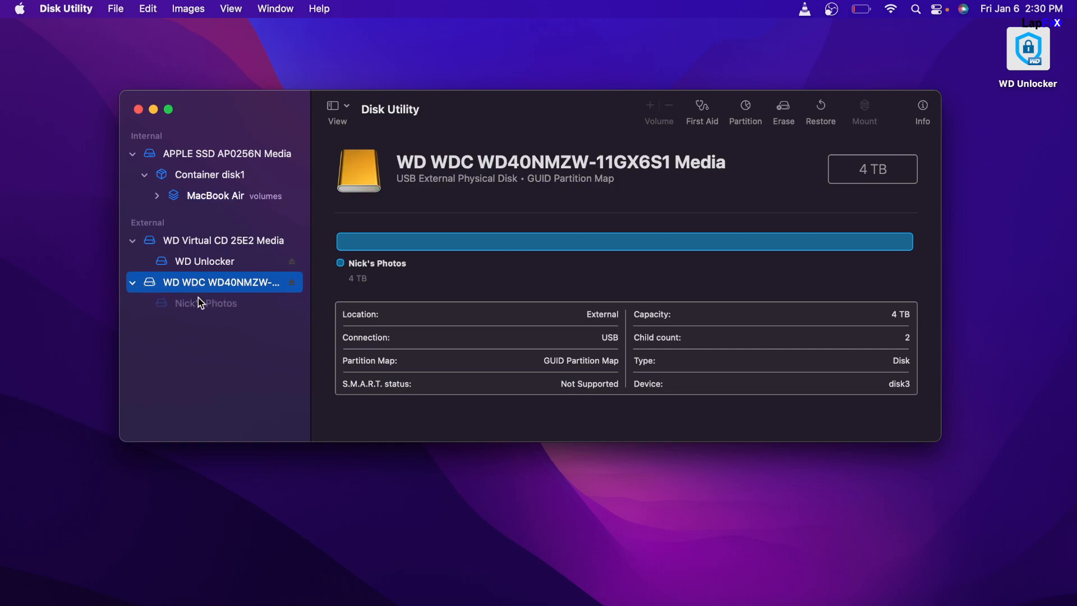
{"action": "left_click", "coordinate": [205, 303]}
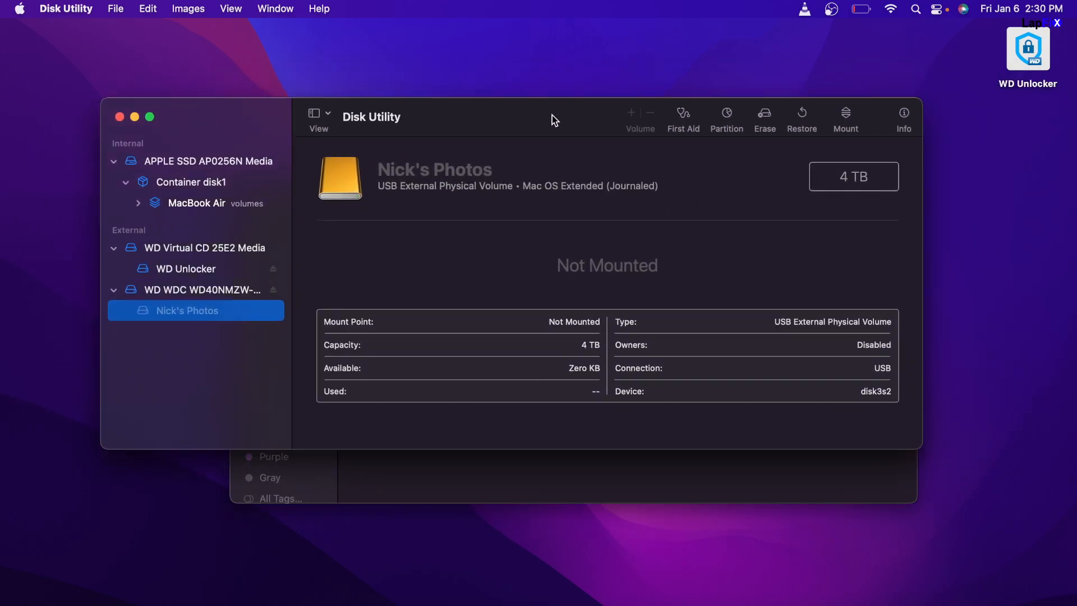
{"action": "left_click", "coordinate": [202, 289]}
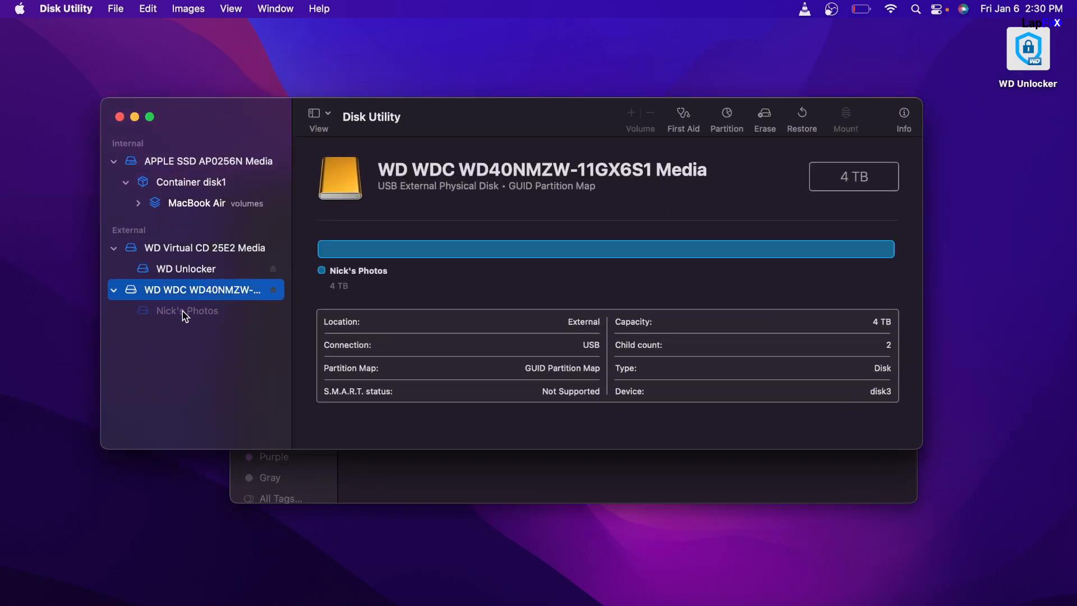
{"action": "left_click", "coordinate": [187, 310]}
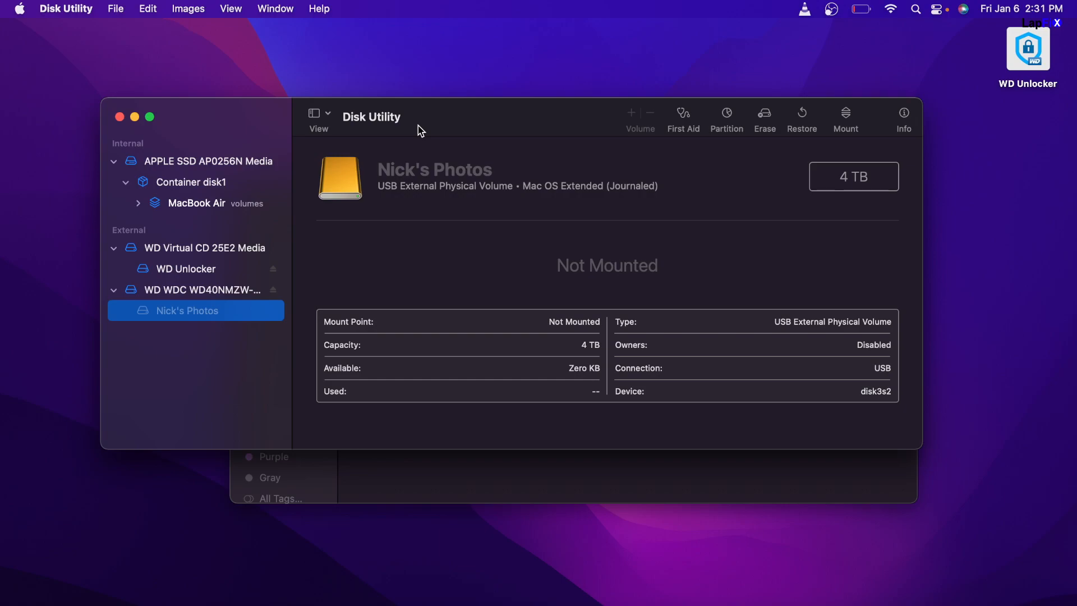
{"action": "mouse_move", "coordinate": [509, 124]}
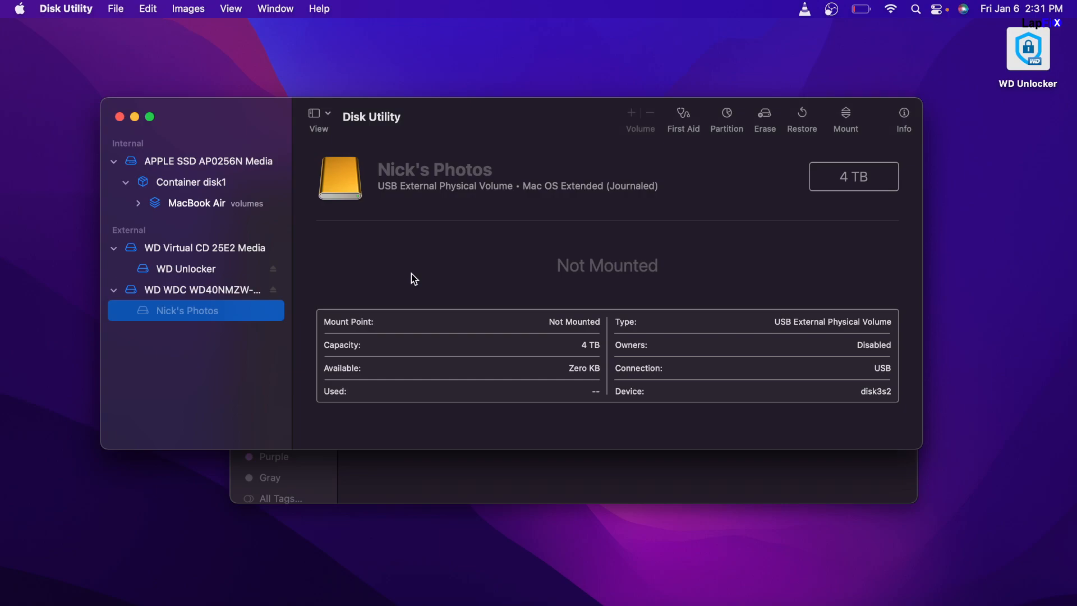
Mount Nick's Photos at /Volumes/Nick's Photos and select its desktop icon
{"action": "left_click", "coordinate": [196, 290]}
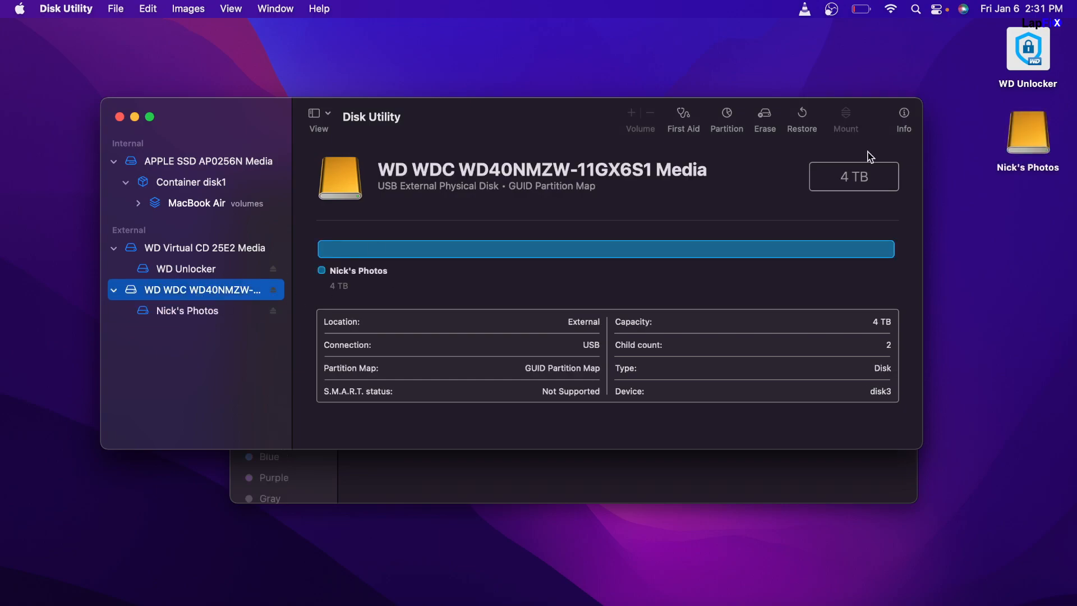
{"action": "left_click", "coordinate": [187, 310]}
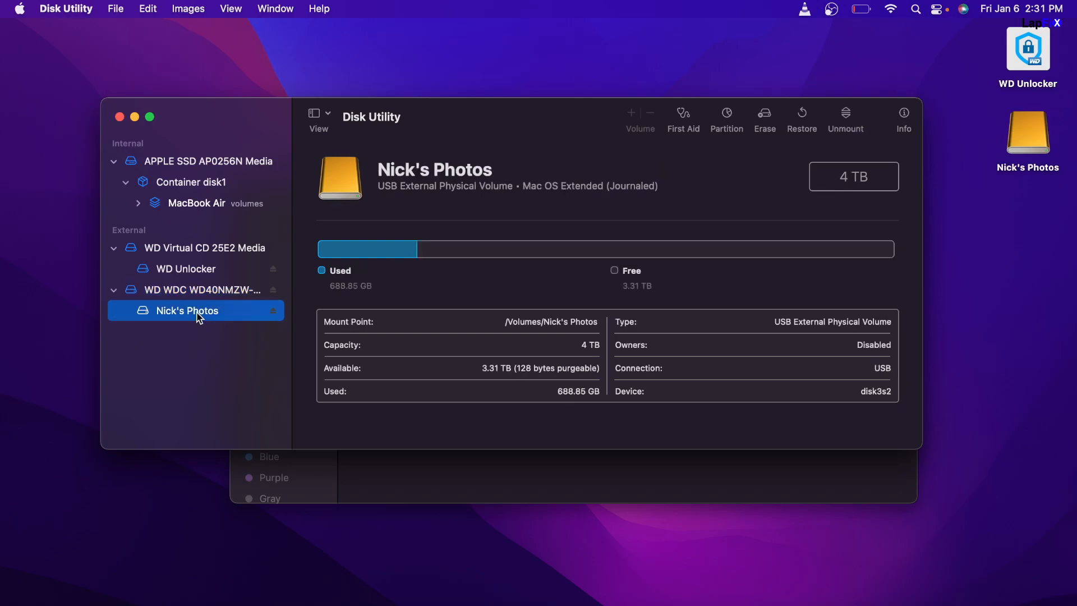
{"action": "left_click", "coordinate": [1028, 134]}
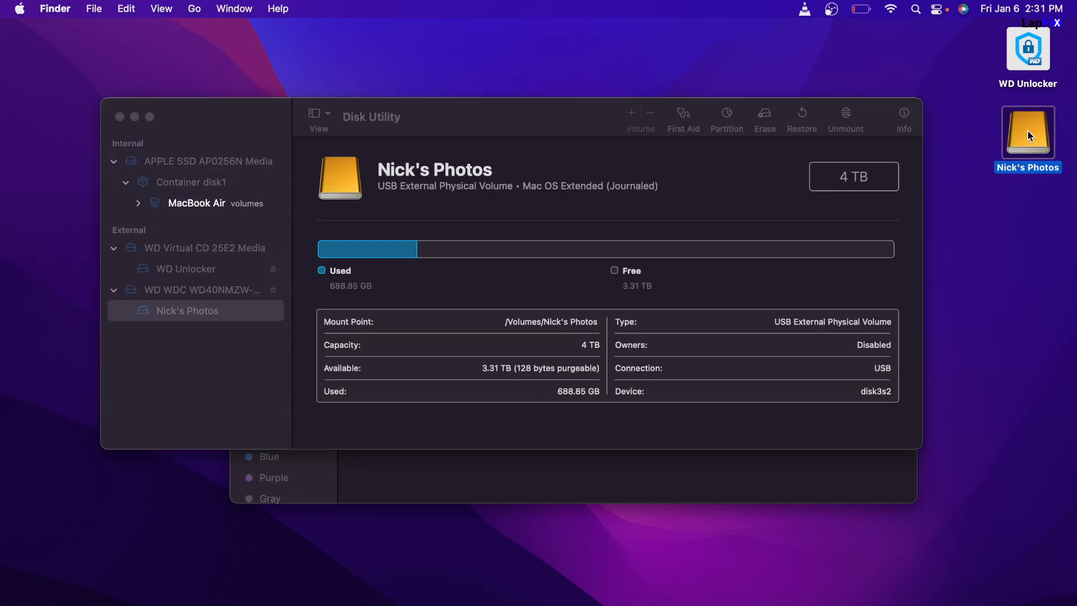
Open Nick's Photos to show Photos 2 and four Photos Library files
{"action": "double_click", "coordinate": [1027, 132]}
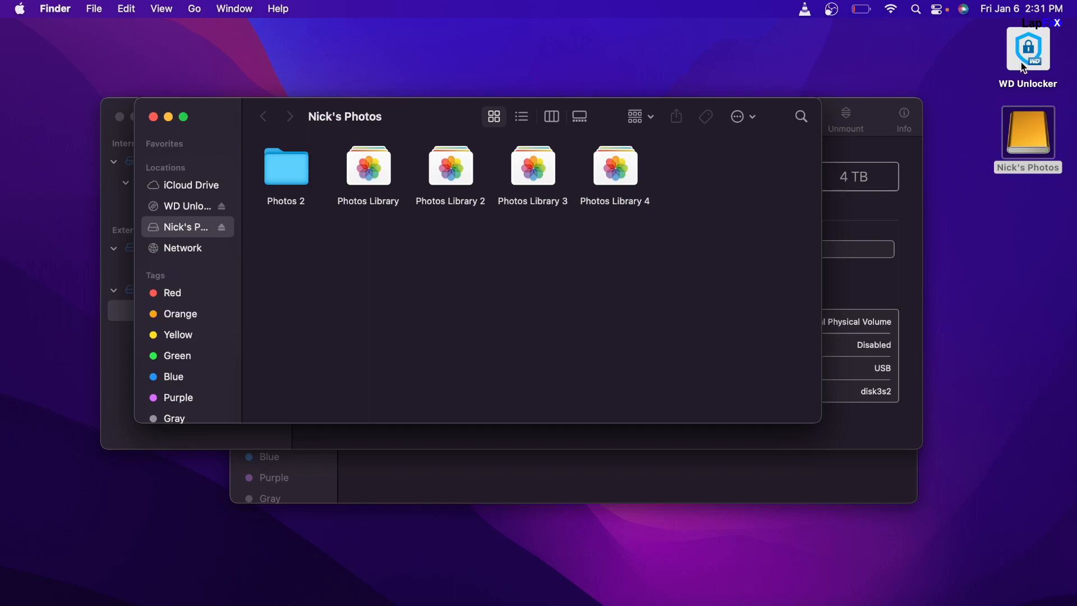
{"action": "mouse_move", "coordinate": [1022, 54]}
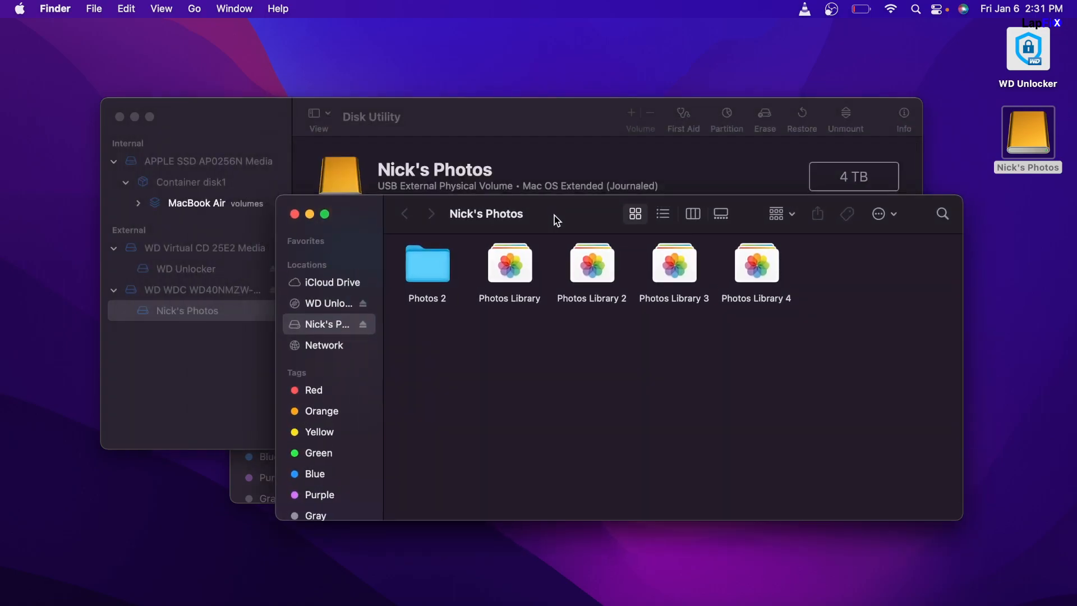
{"action": "mouse_move", "coordinate": [554, 116]}
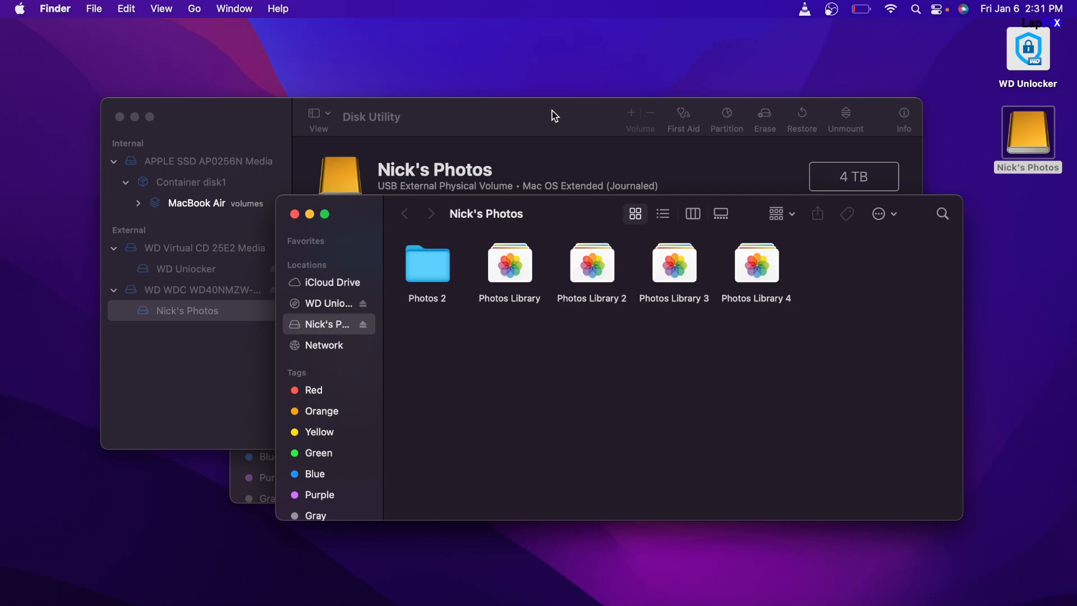
{"action": "mouse_move", "coordinate": [539, 123]}
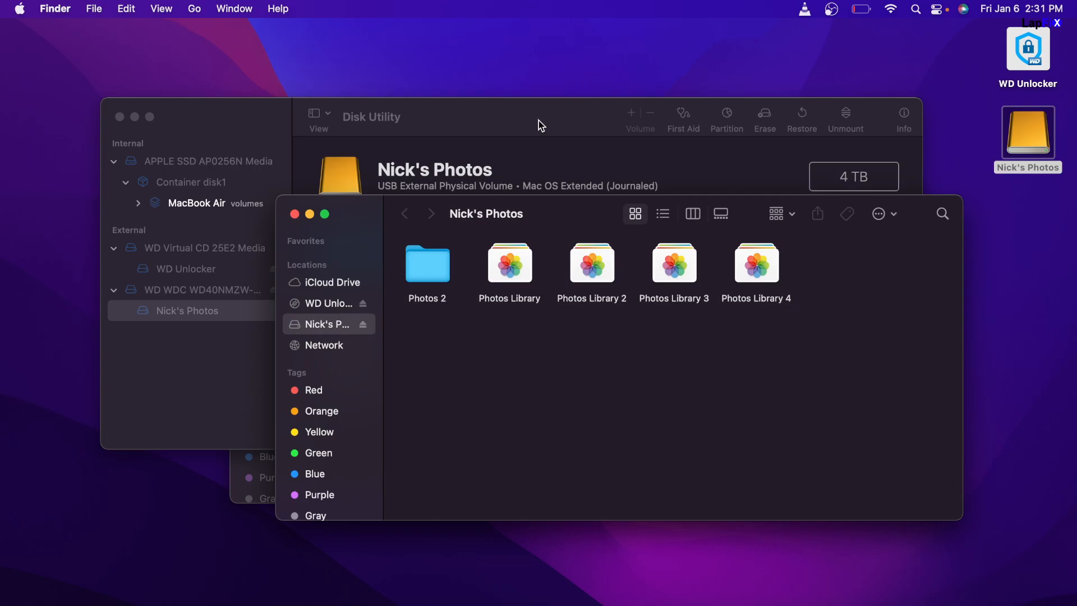